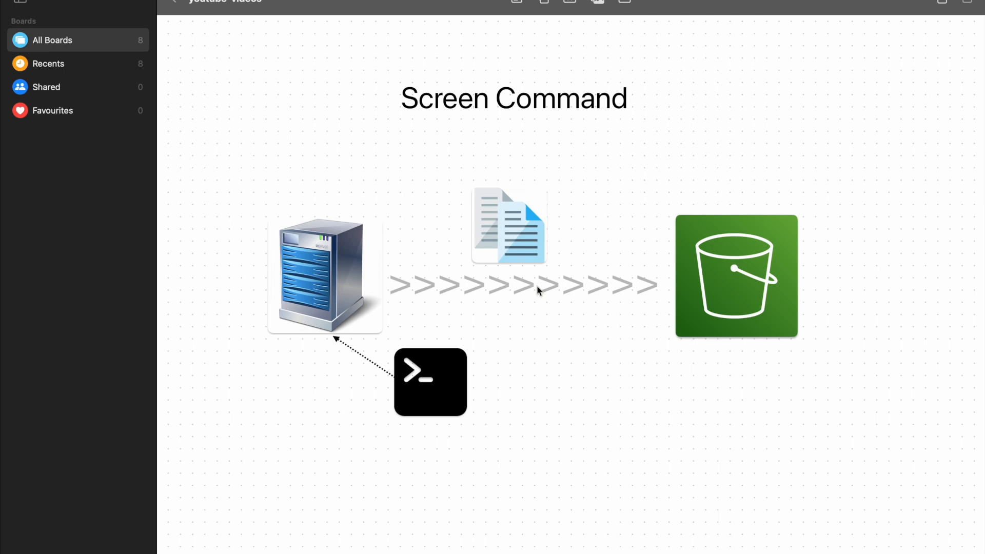
{"action": "mouse_move", "coordinate": [348, 278]}
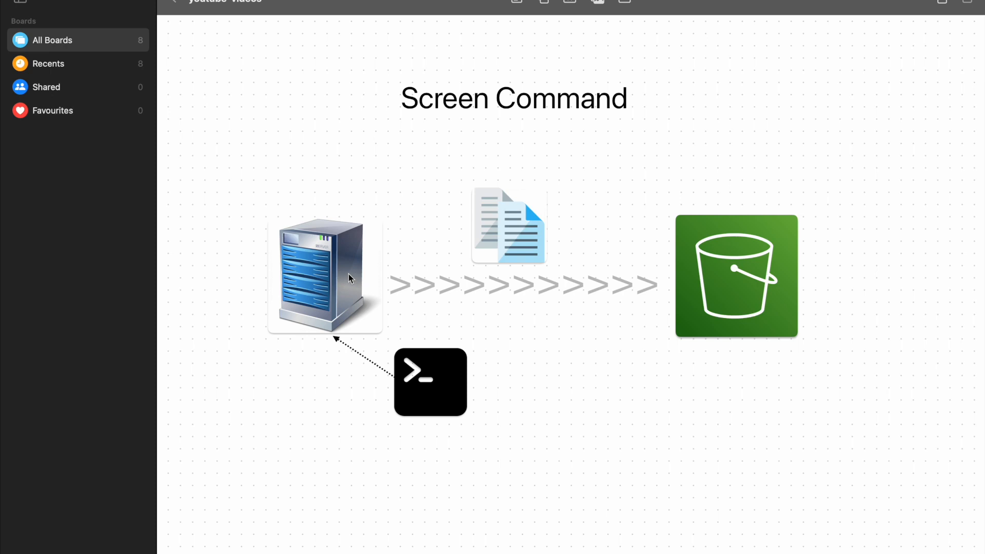
{"action": "mouse_move", "coordinate": [774, 259]}
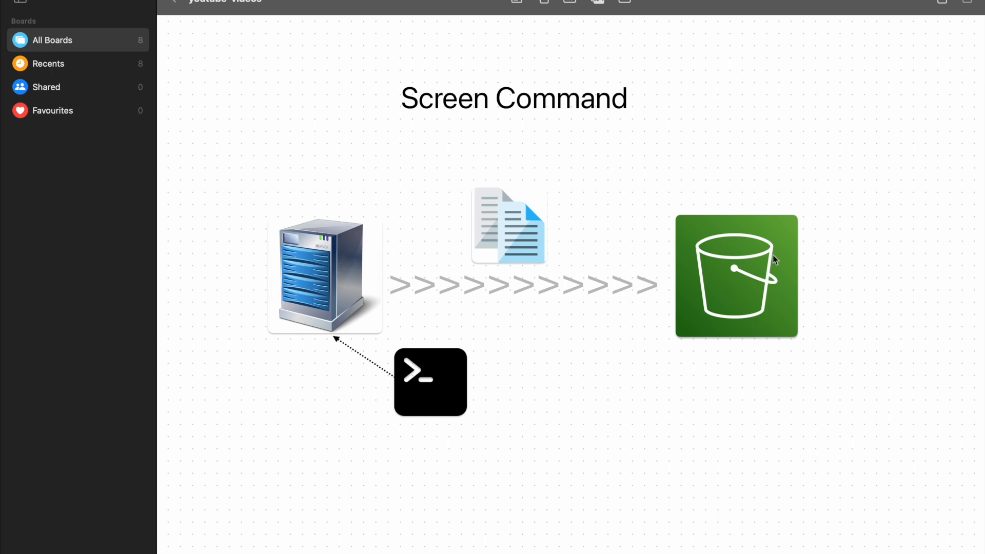
{"action": "mouse_move", "coordinate": [788, 263]}
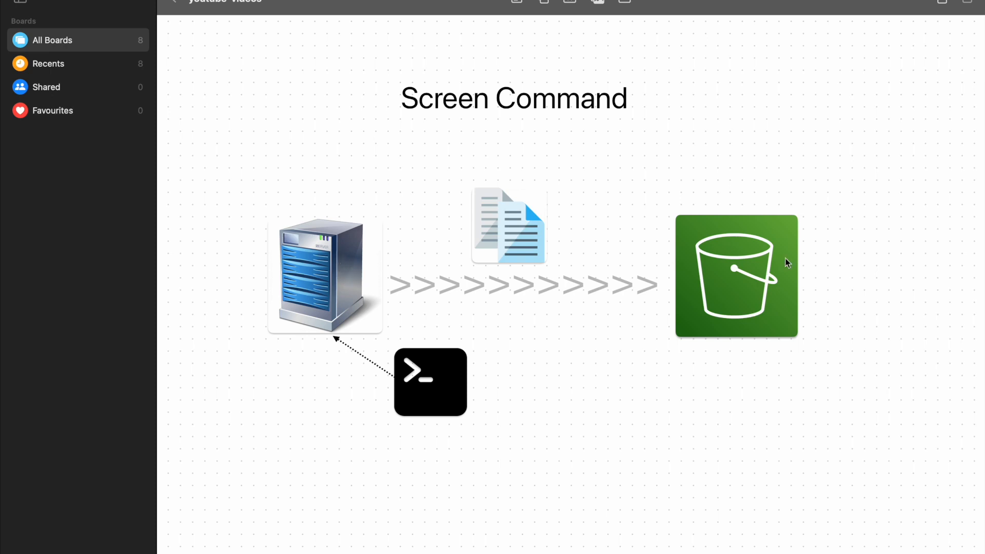
{"action": "mouse_move", "coordinate": [421, 265]}
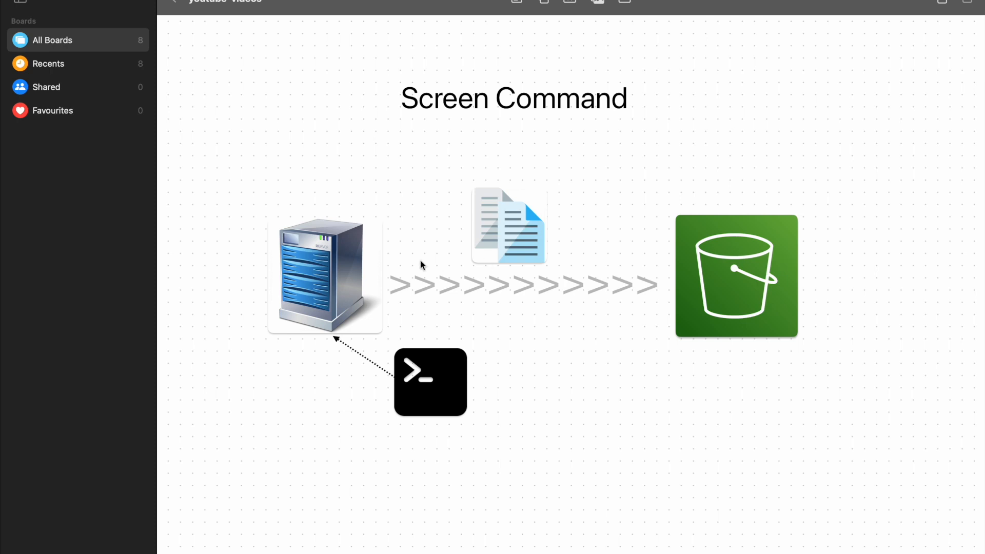
{"action": "mouse_move", "coordinate": [360, 336]}
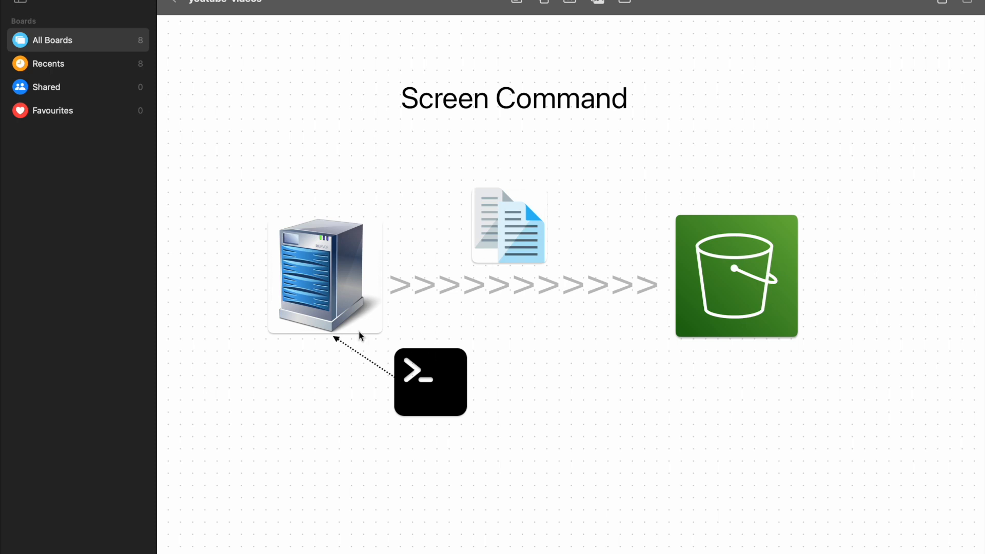
{"action": "mouse_move", "coordinate": [360, 273]}
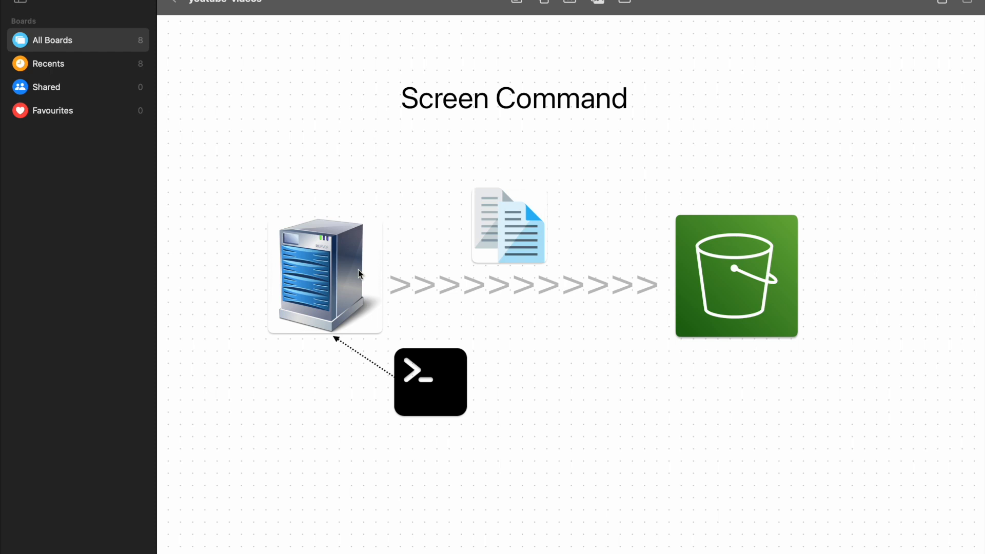
{"action": "mouse_move", "coordinate": [337, 259]}
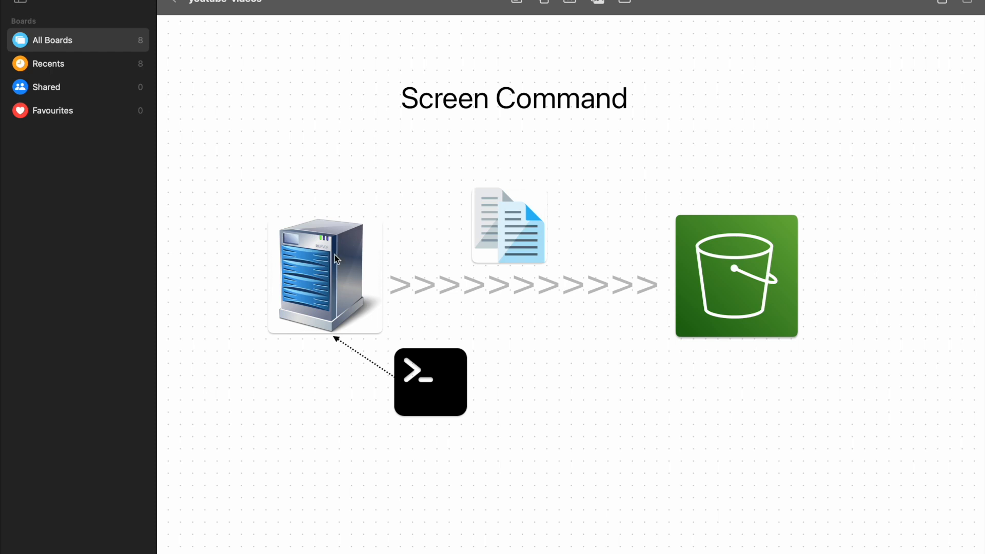
{"action": "mouse_move", "coordinate": [693, 283]}
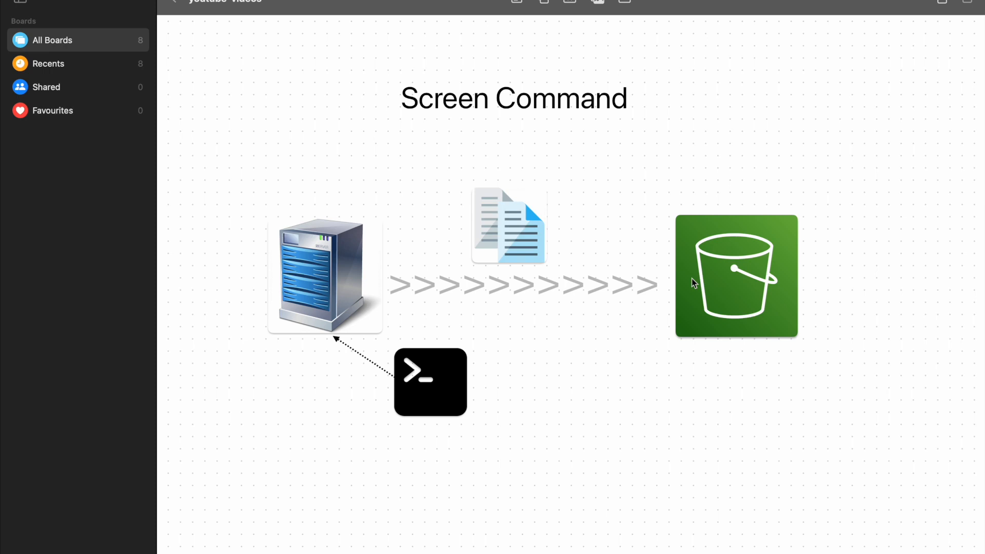
{"action": "mouse_move", "coordinate": [602, 256]}
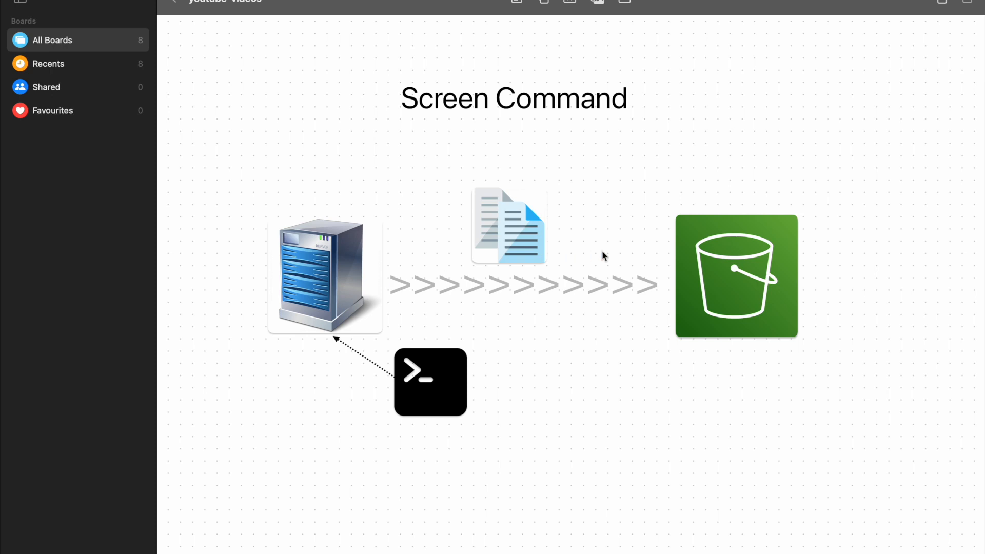
{"action": "mouse_move", "coordinate": [639, 294]}
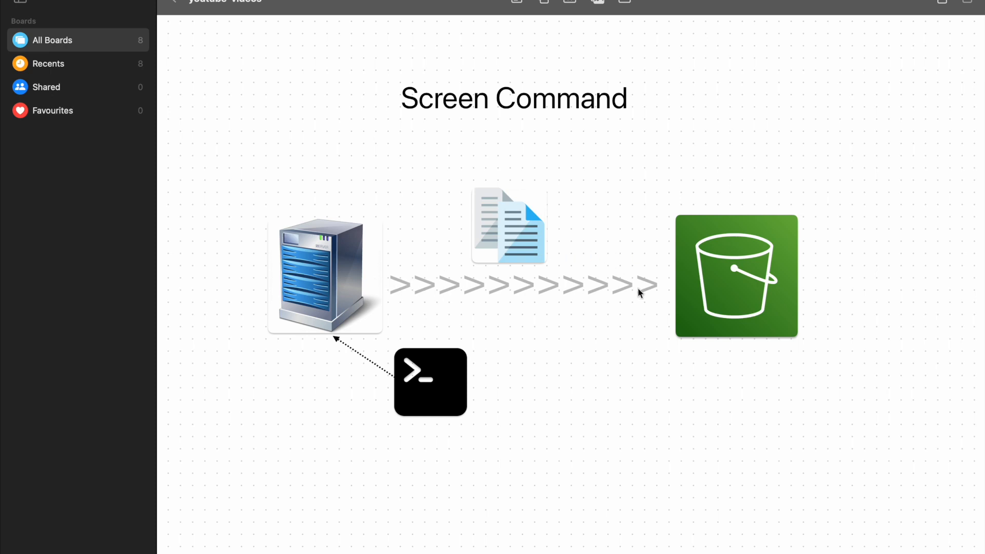
{"action": "mouse_move", "coordinate": [624, 307]}
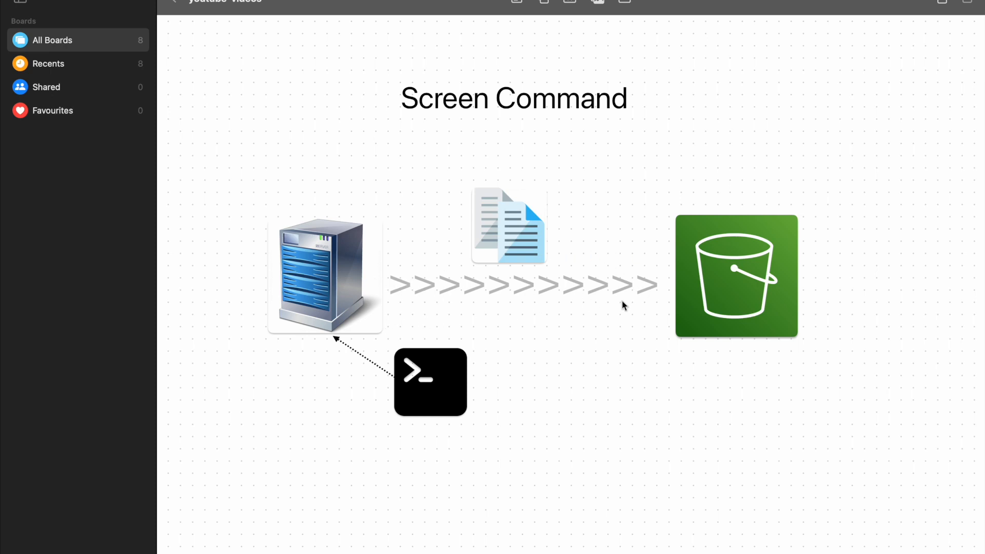
{"action": "mouse_move", "coordinate": [560, 286]}
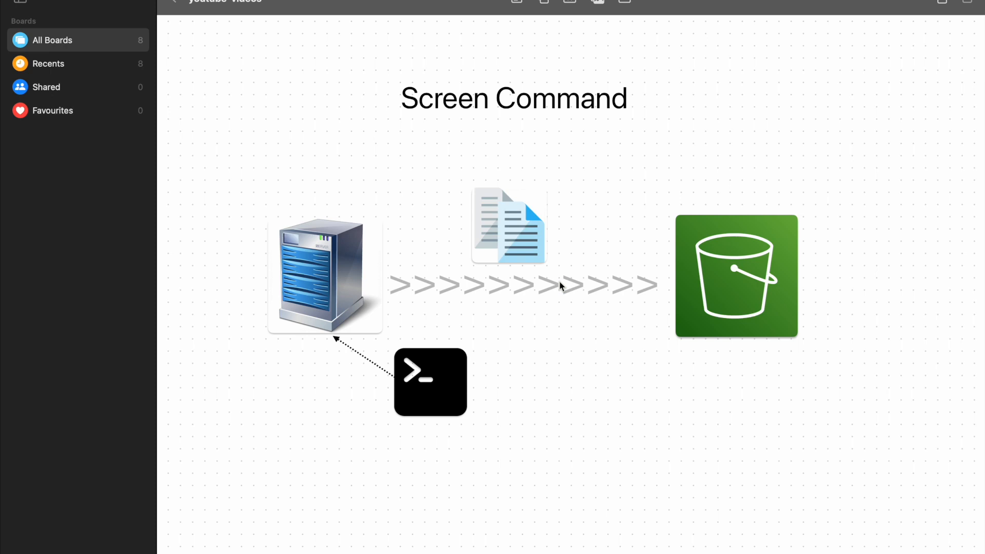
{"action": "mouse_move", "coordinate": [585, 304]}
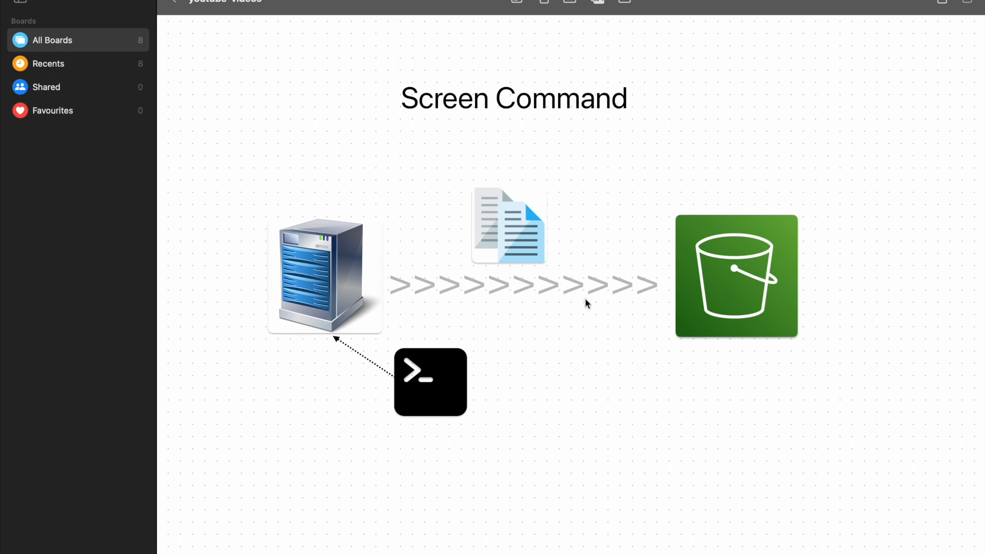
{"action": "mouse_move", "coordinate": [444, 267]}
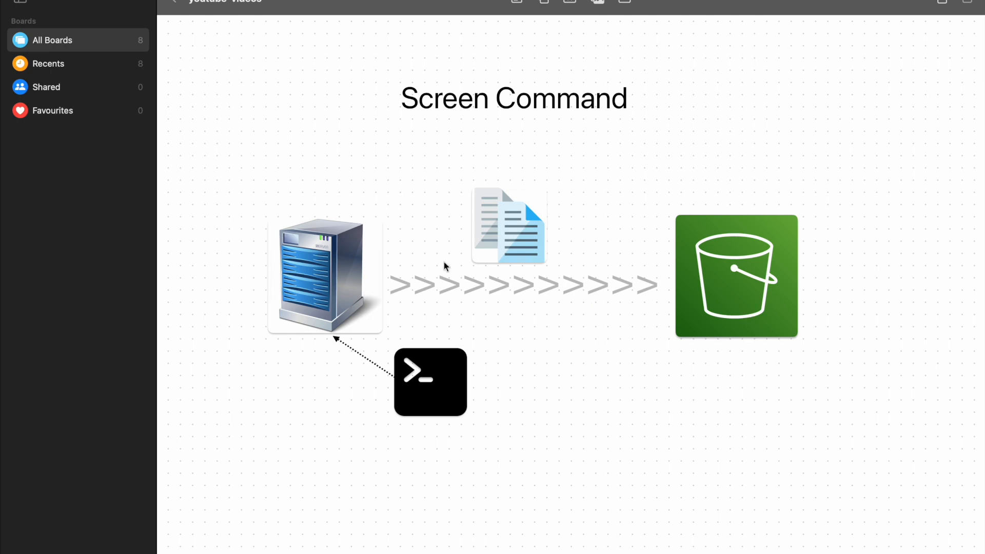
{"action": "mouse_move", "coordinate": [639, 286]}
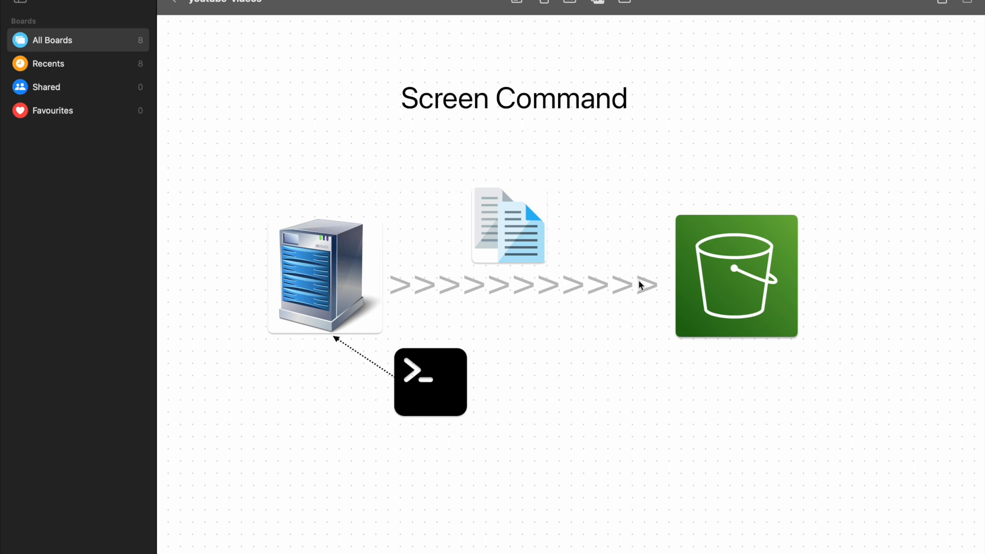
{"action": "mouse_move", "coordinate": [545, 247]}
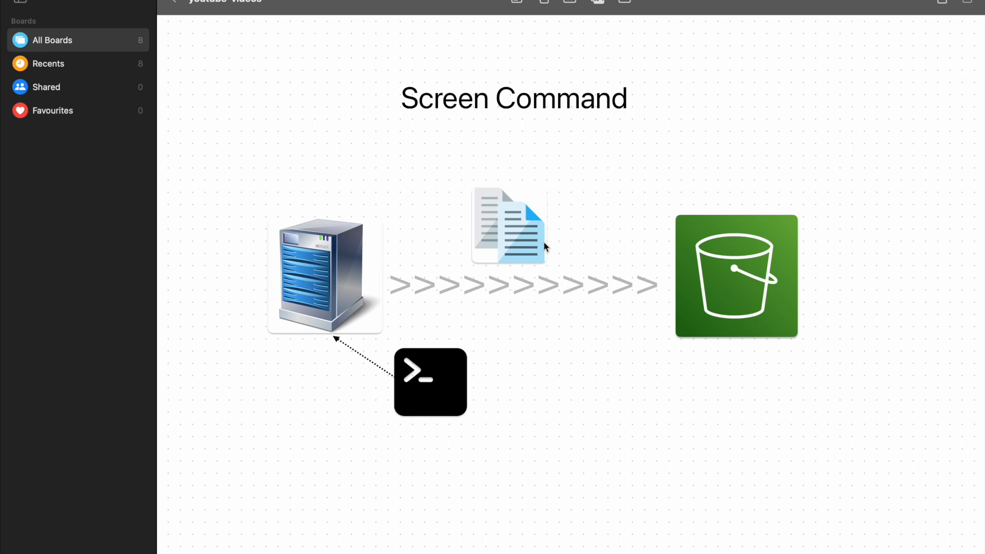
{"action": "mouse_move", "coordinate": [654, 227]}
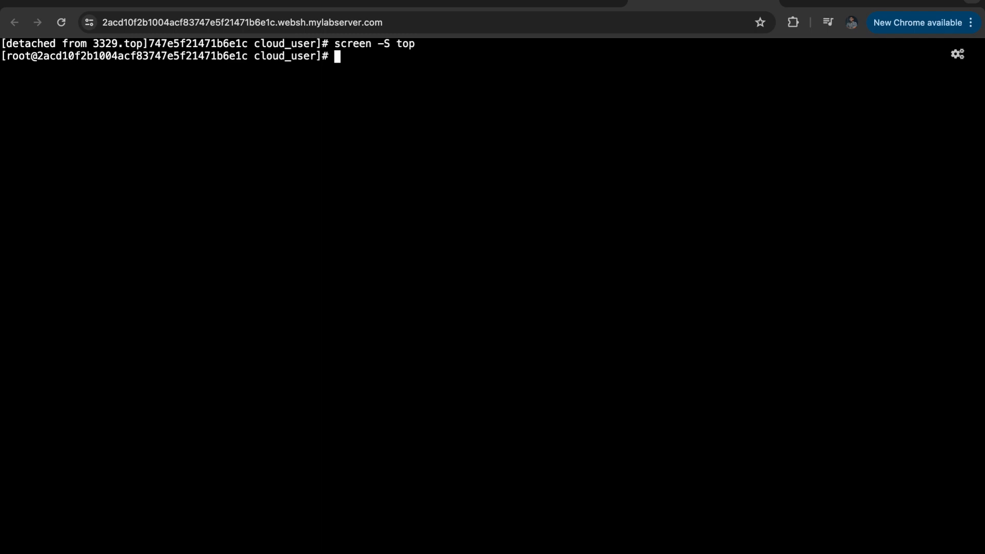
- Run screen -ls to show the single detached session 3329.top
{"action": "type", "text": "scr"}
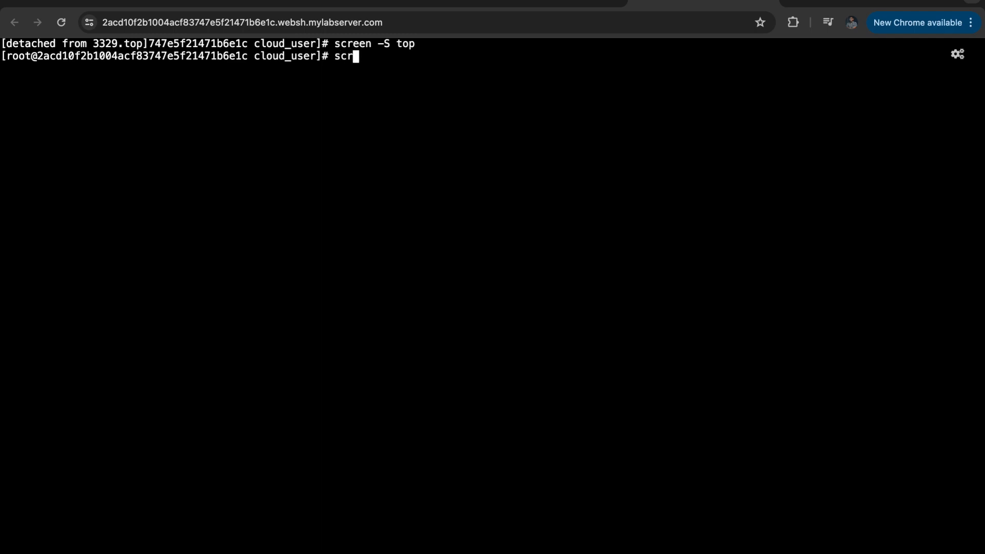
{"action": "type", "text": "een -"}
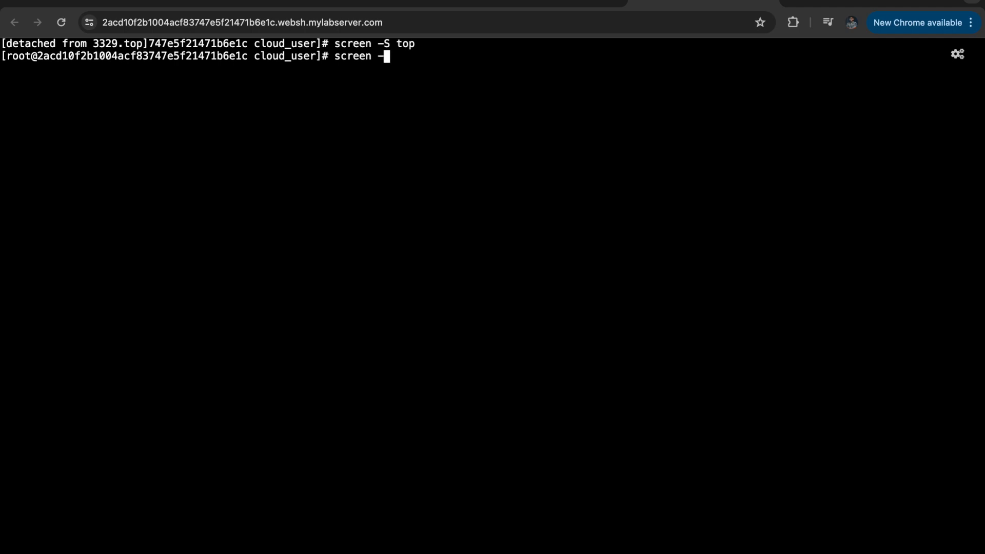
{"action": "key", "text": "Return"}
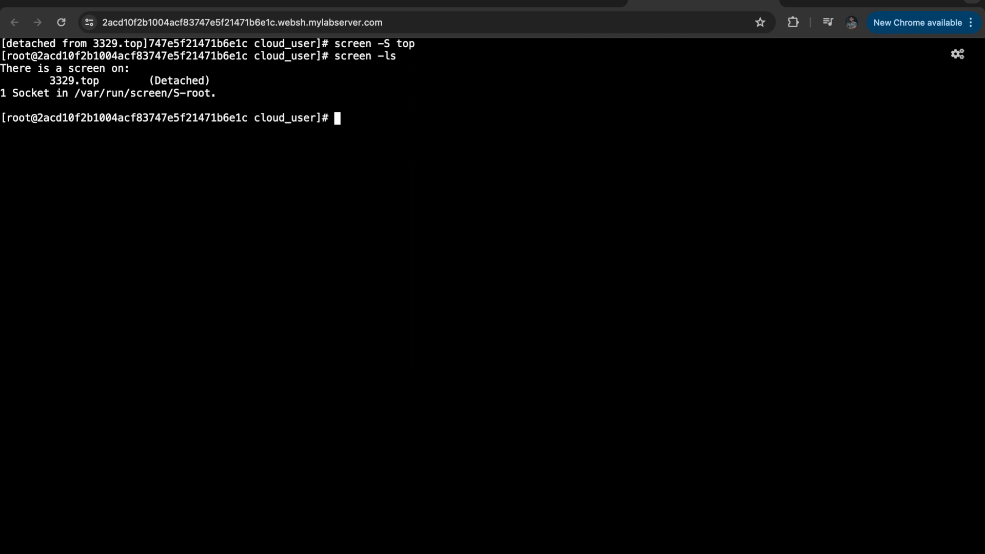
{"action": "type", "text": "screen -"}
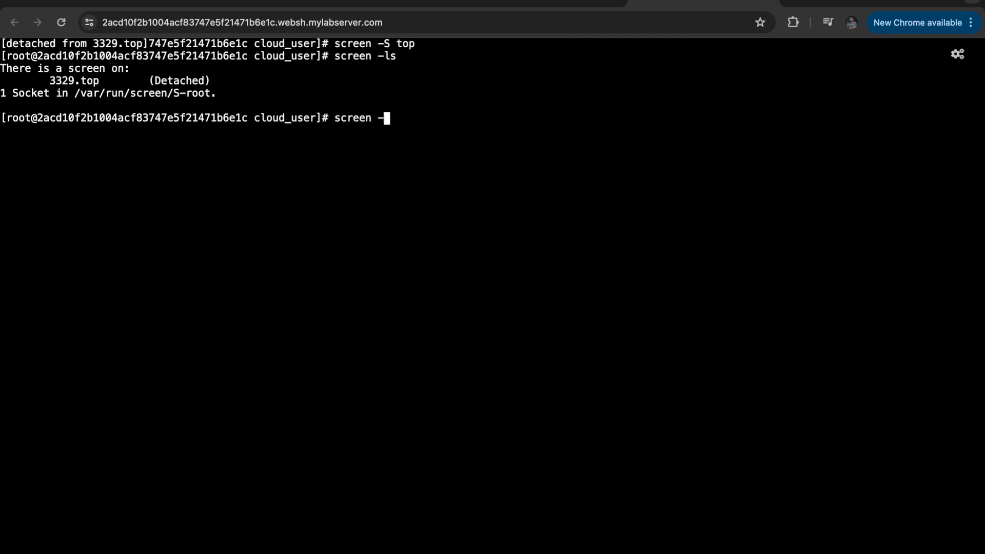
{"action": "type", "text": "r"}
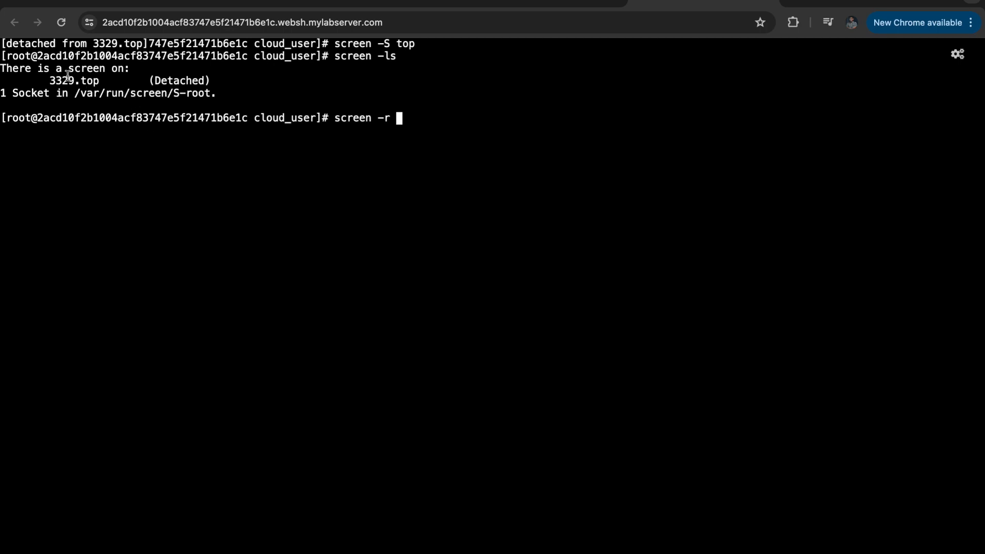
{"action": "type", "text": "33"}
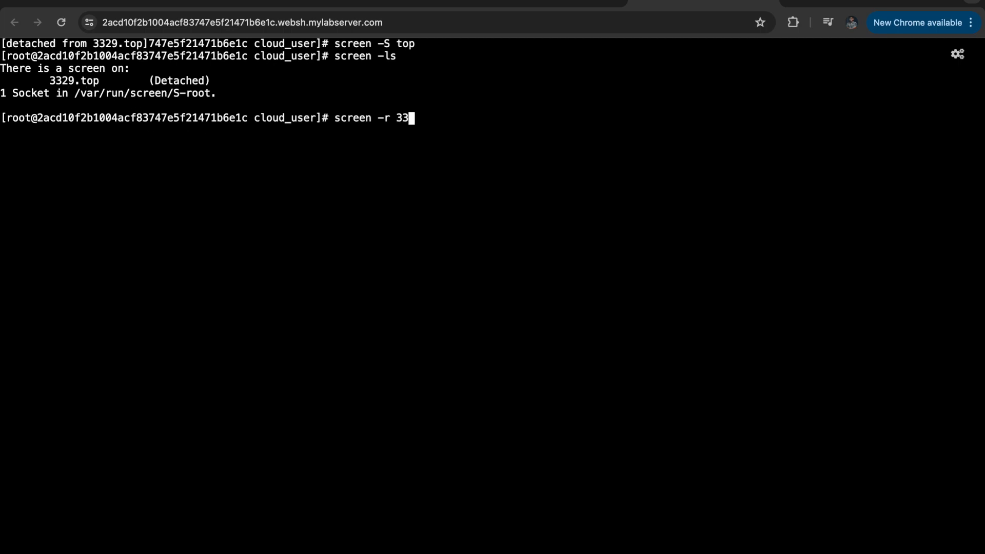
{"action": "type", "text": "29.top"}
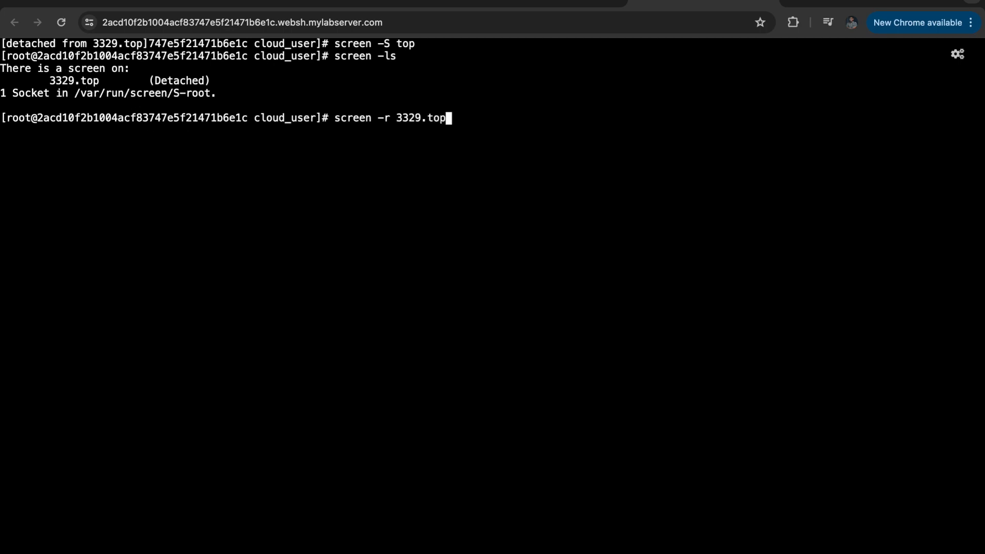
{"action": "key", "text": "Return"}
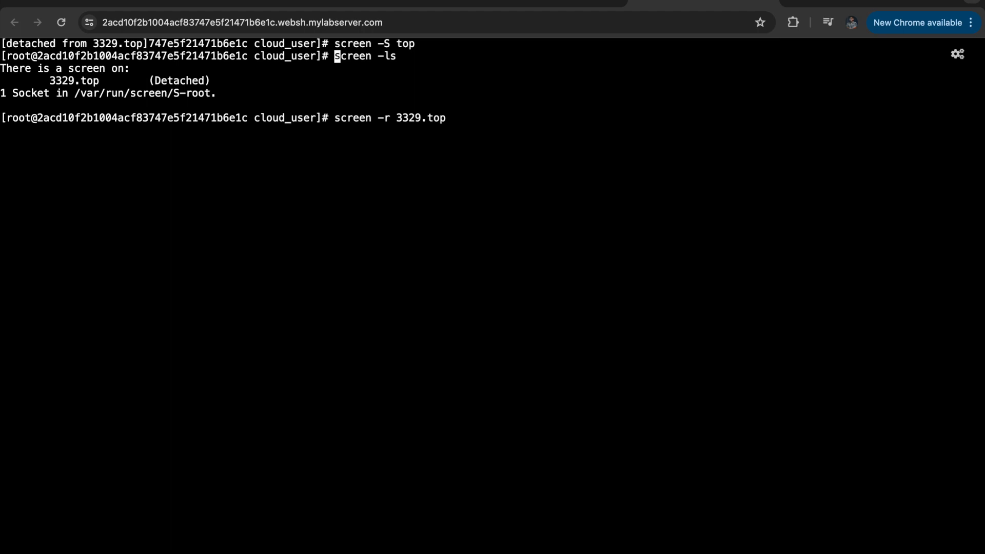
{"action": "key", "text": "Return"}
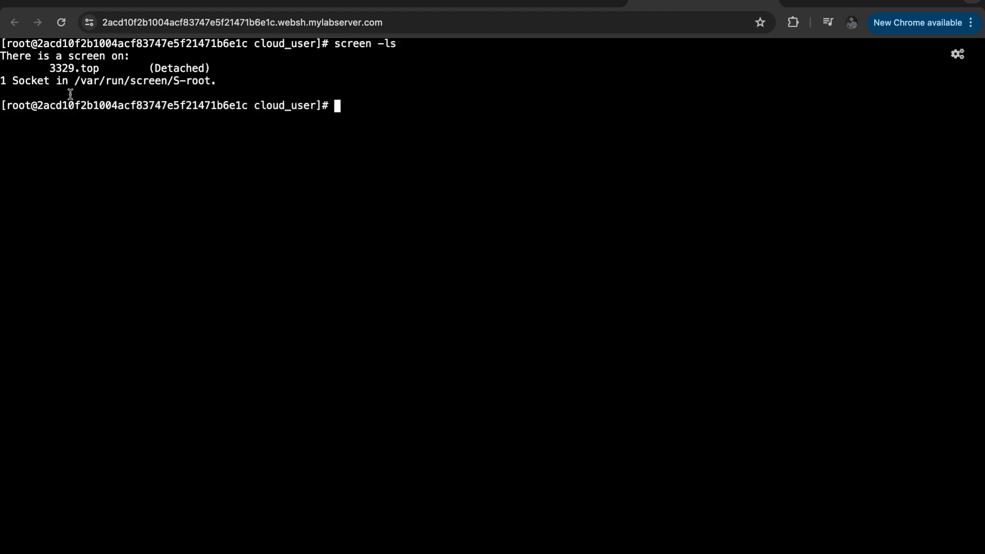
{"action": "mouse_move", "coordinate": [208, 236]}
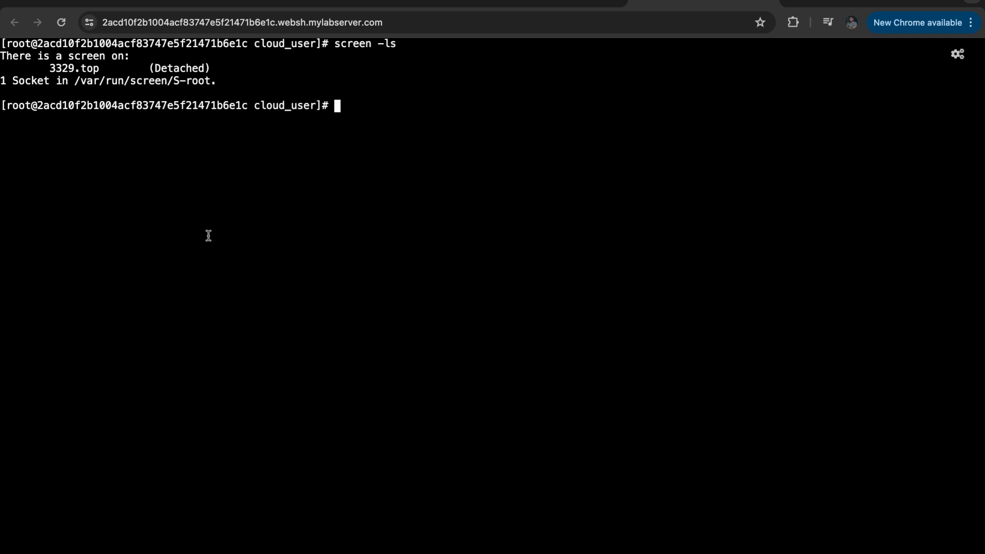
- Start a screen session named htop, detach it, and list 3382.htop and 3329.top as detached
{"action": "type", "text": "screen"}
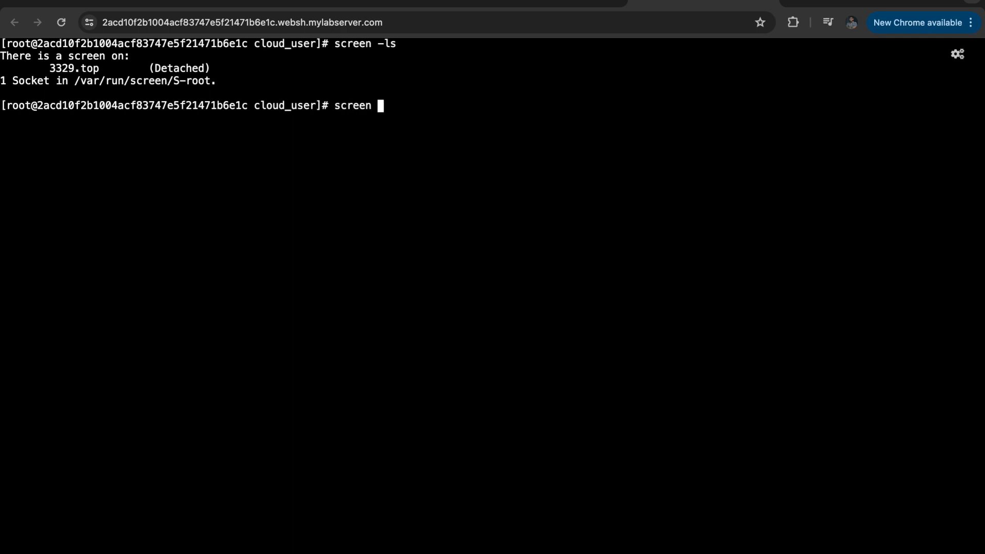
{"action": "type", "text": "-S"}
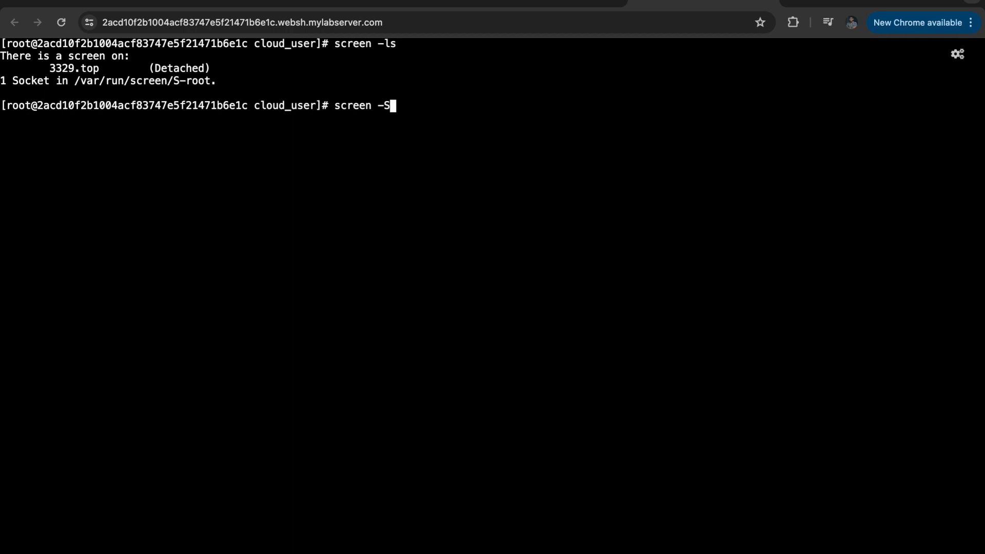
{"action": "type", "text": "htop"}
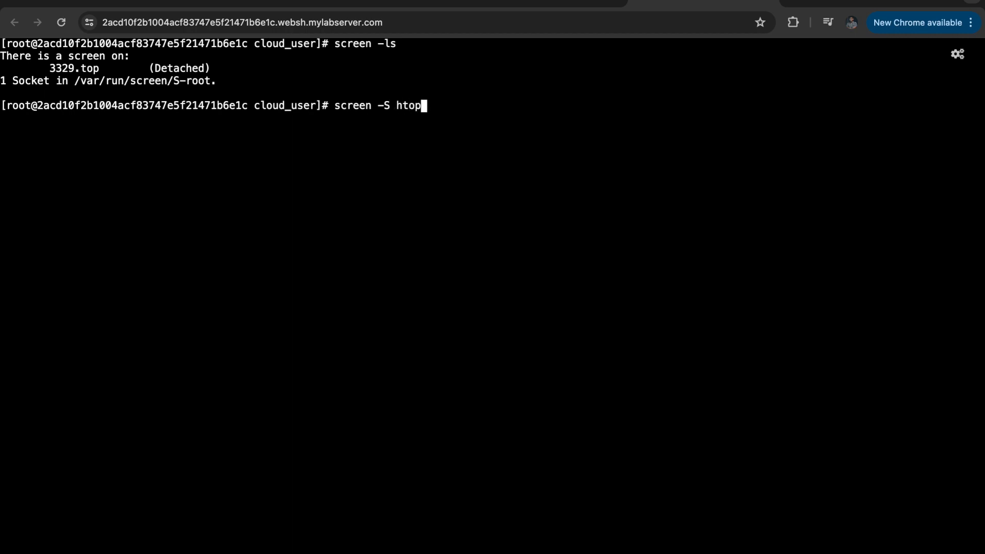
{"action": "key", "text": "Return"}
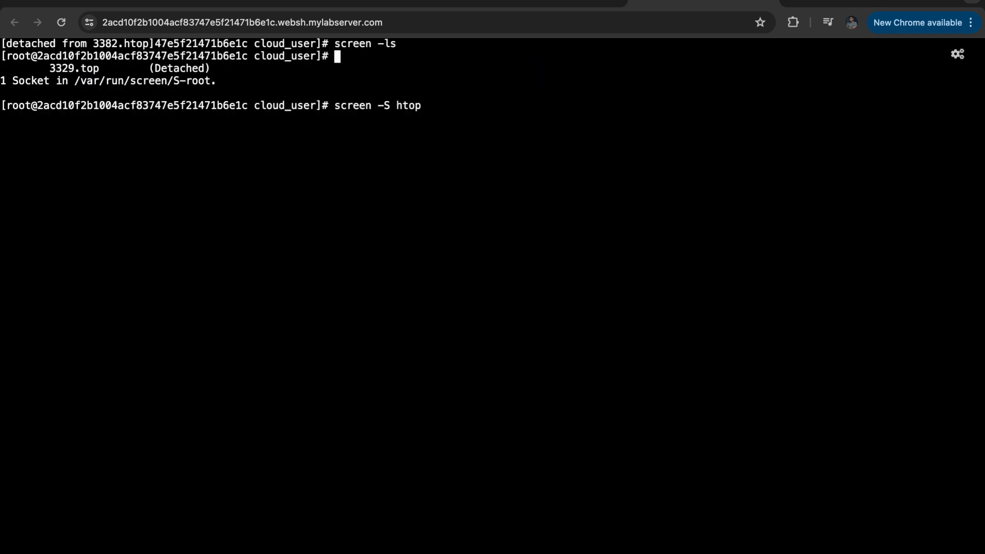
{"action": "key", "text": "Return"}
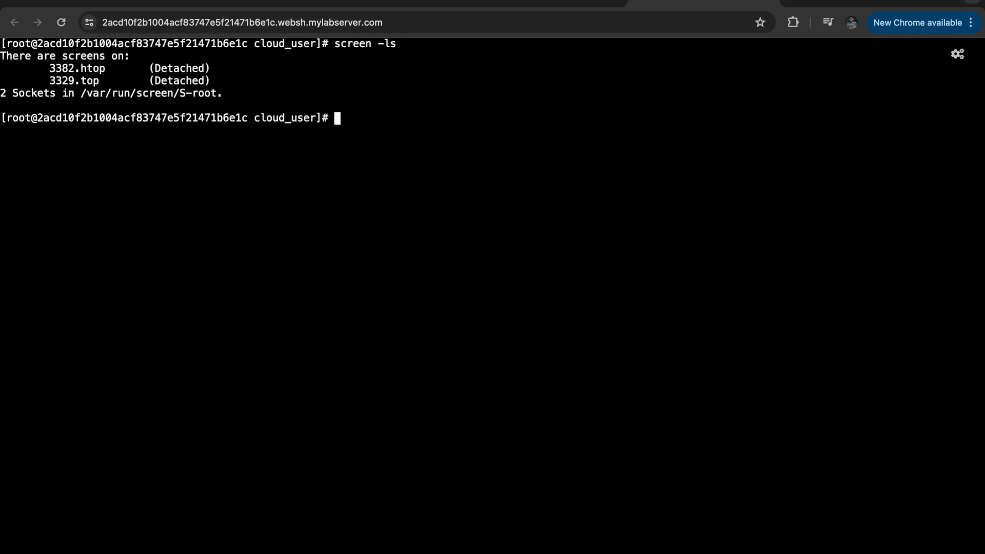